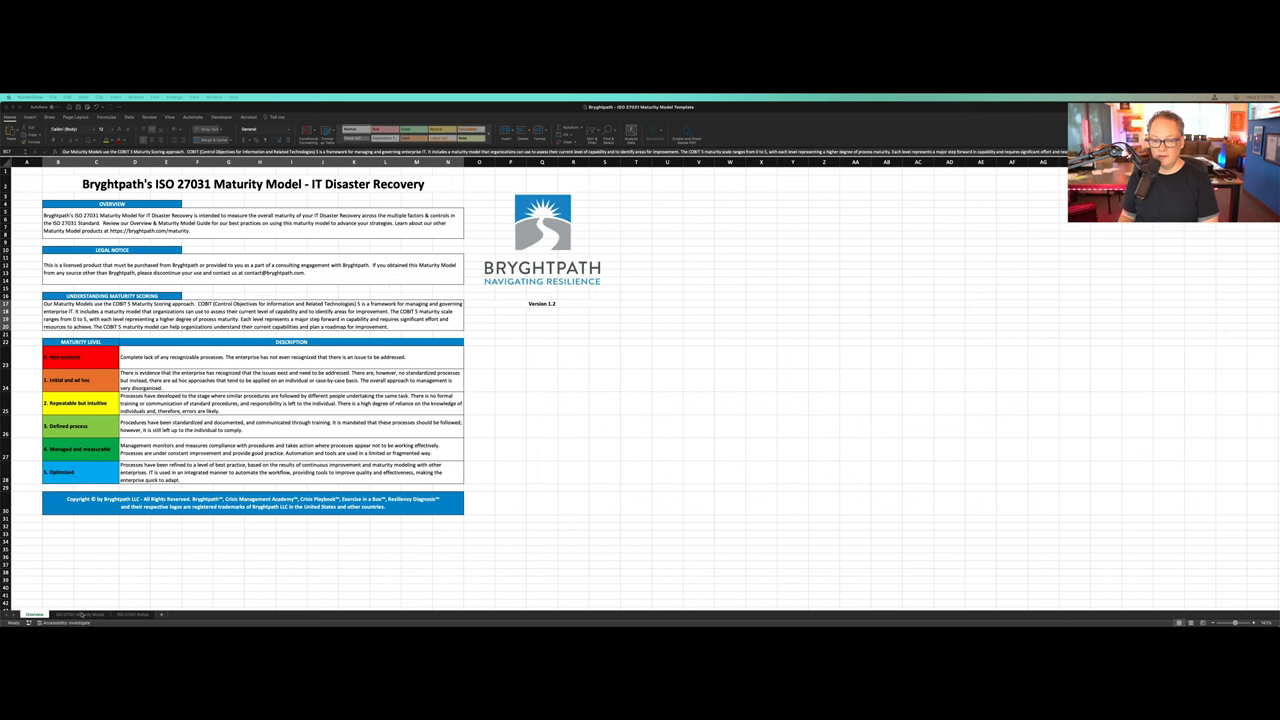
Switch to the ISO 27031 Maturity Model sheet with section 5 clauses at 0.00.
click(78, 614)
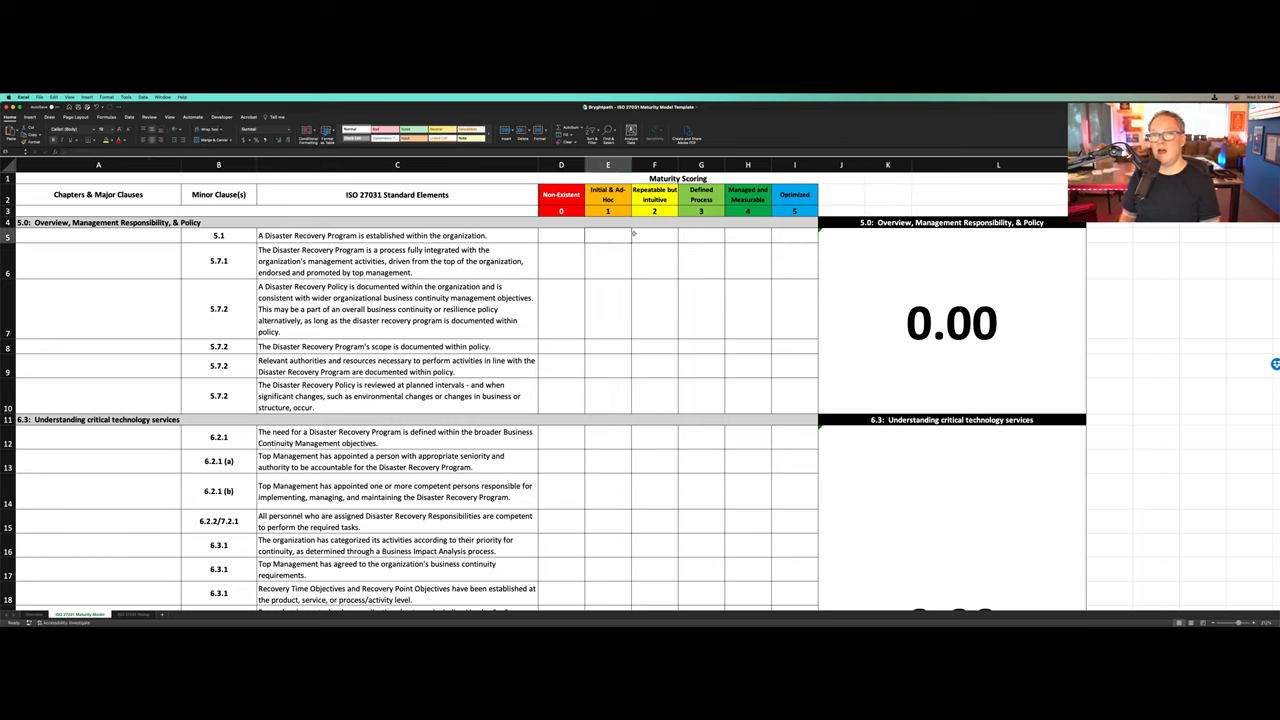
Select the Maturity Scoring cell for the first section 5 clause.
click(608, 235)
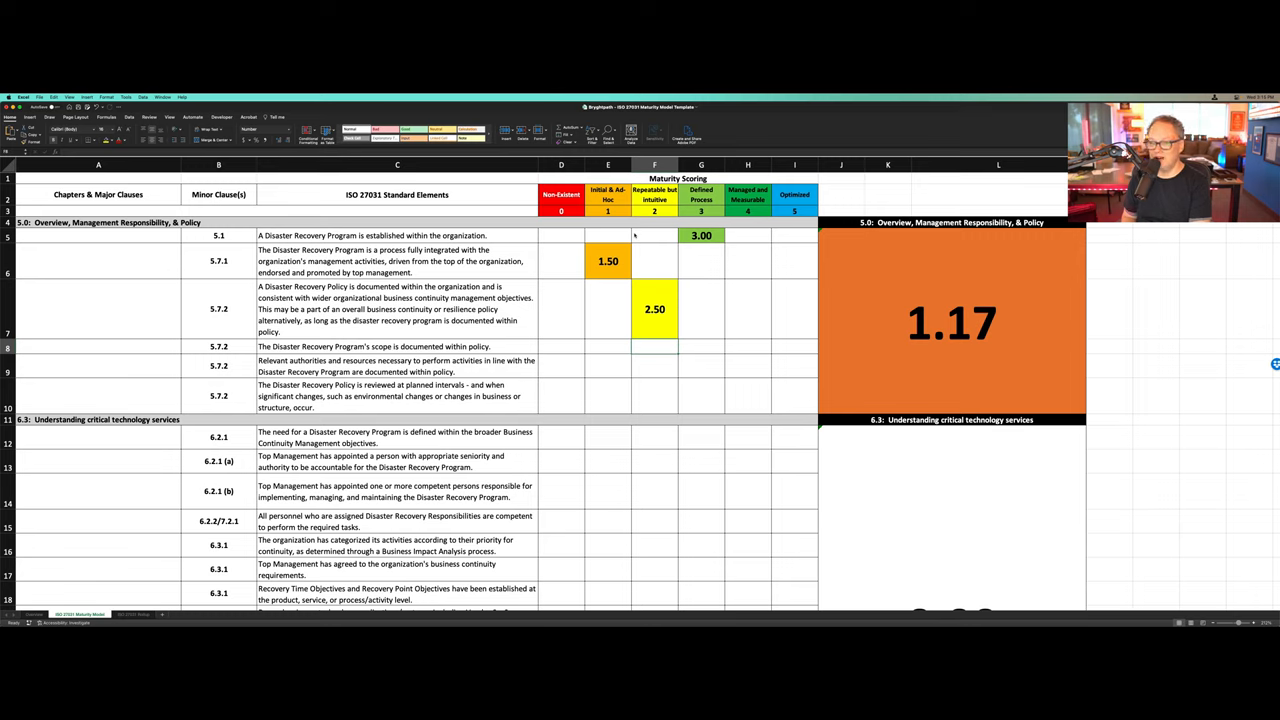
Score the policy scope and resources clauses 1.00 each in the Initial column.
click(607, 346)
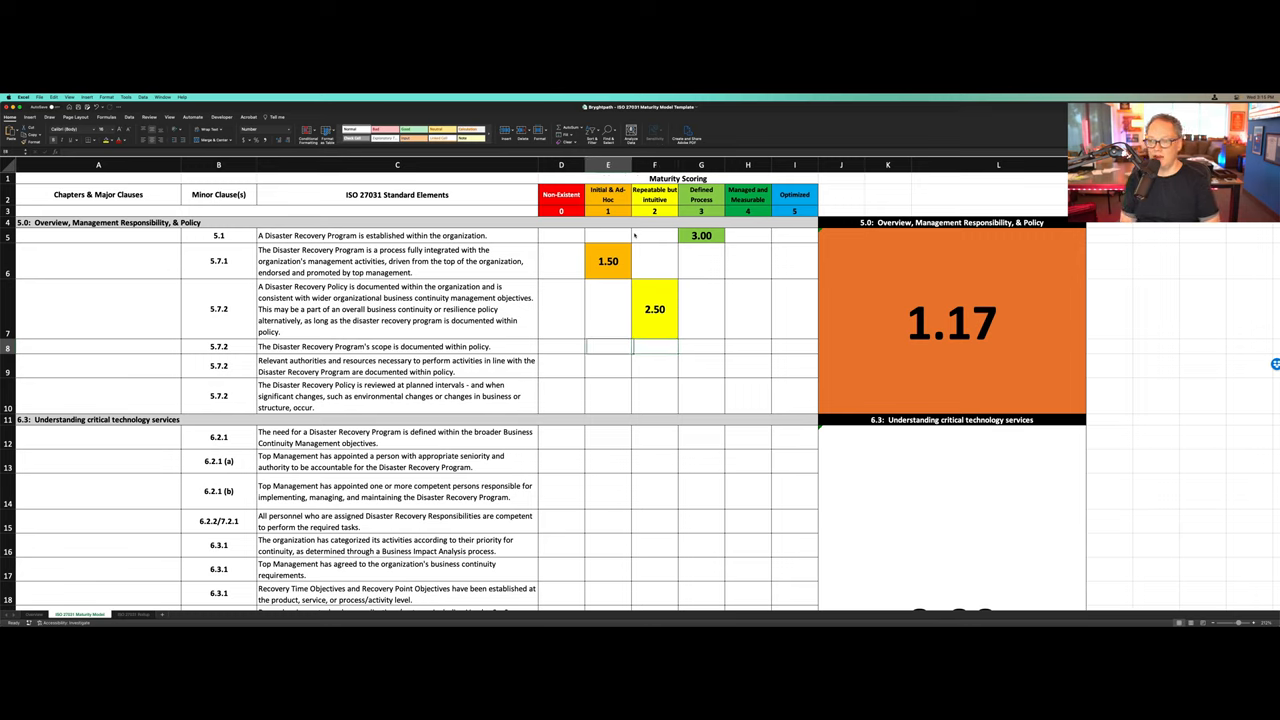
text(1.00)
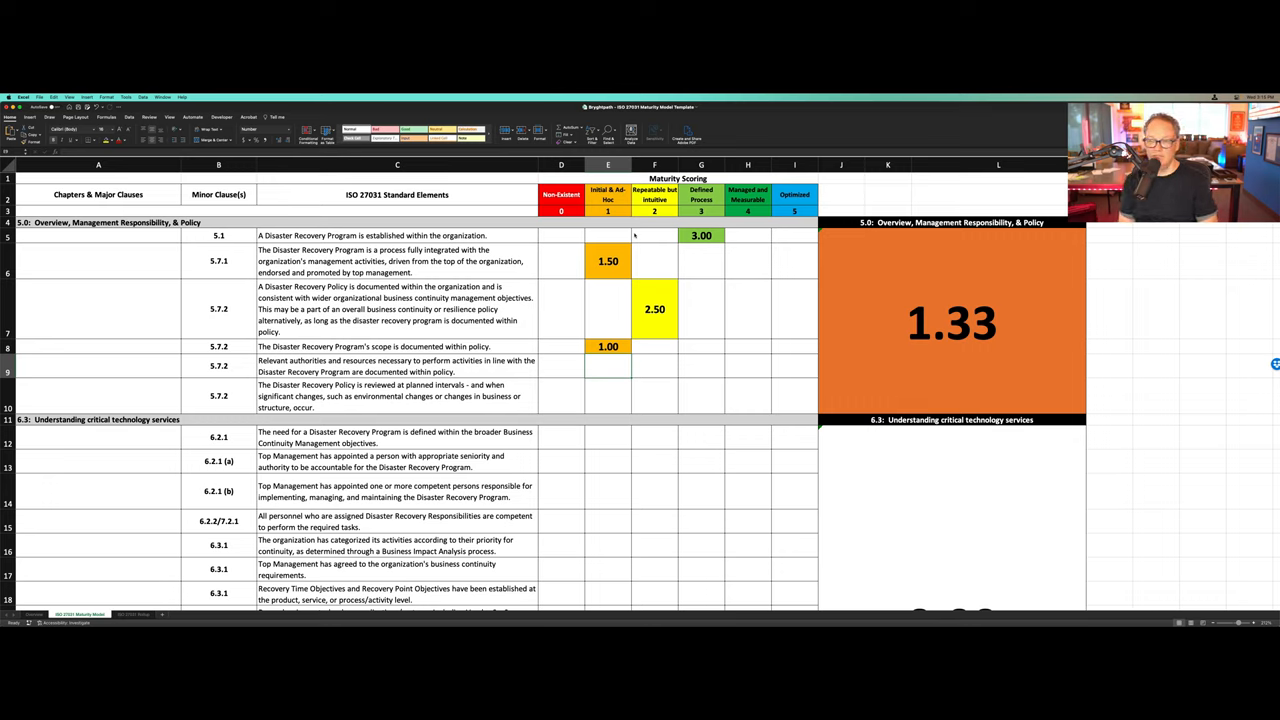
text(1.00)
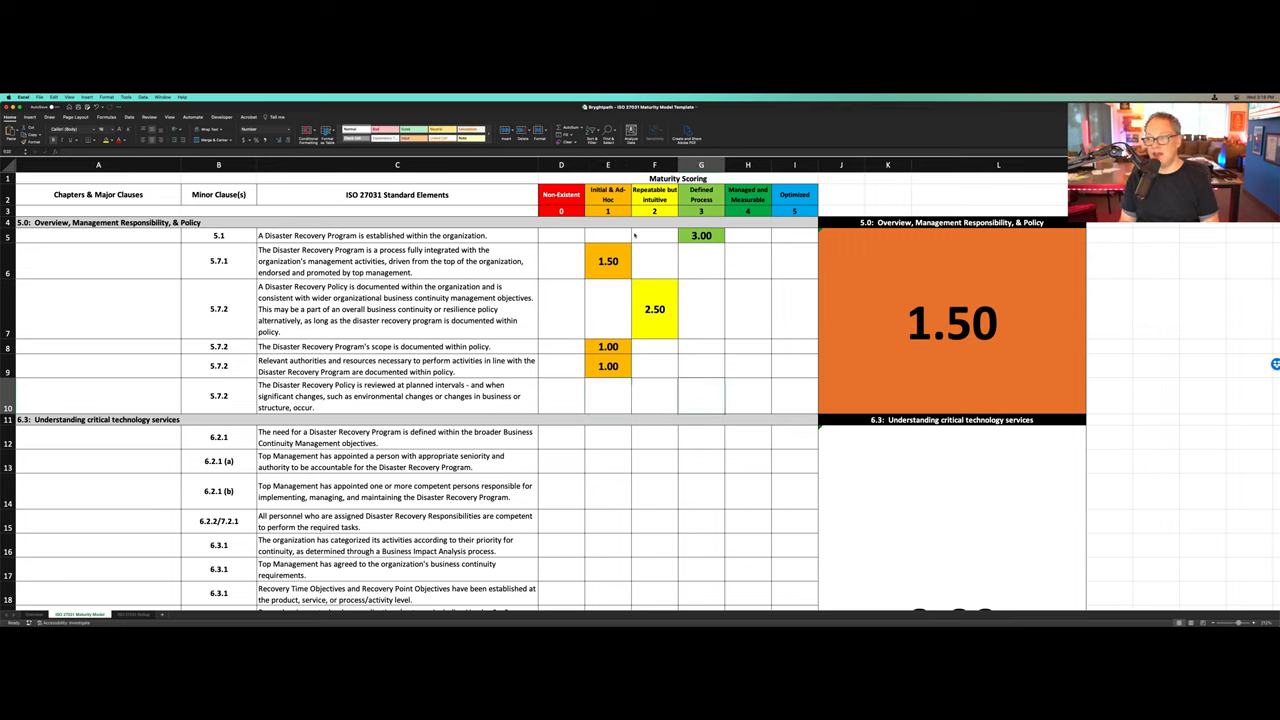
text(4)
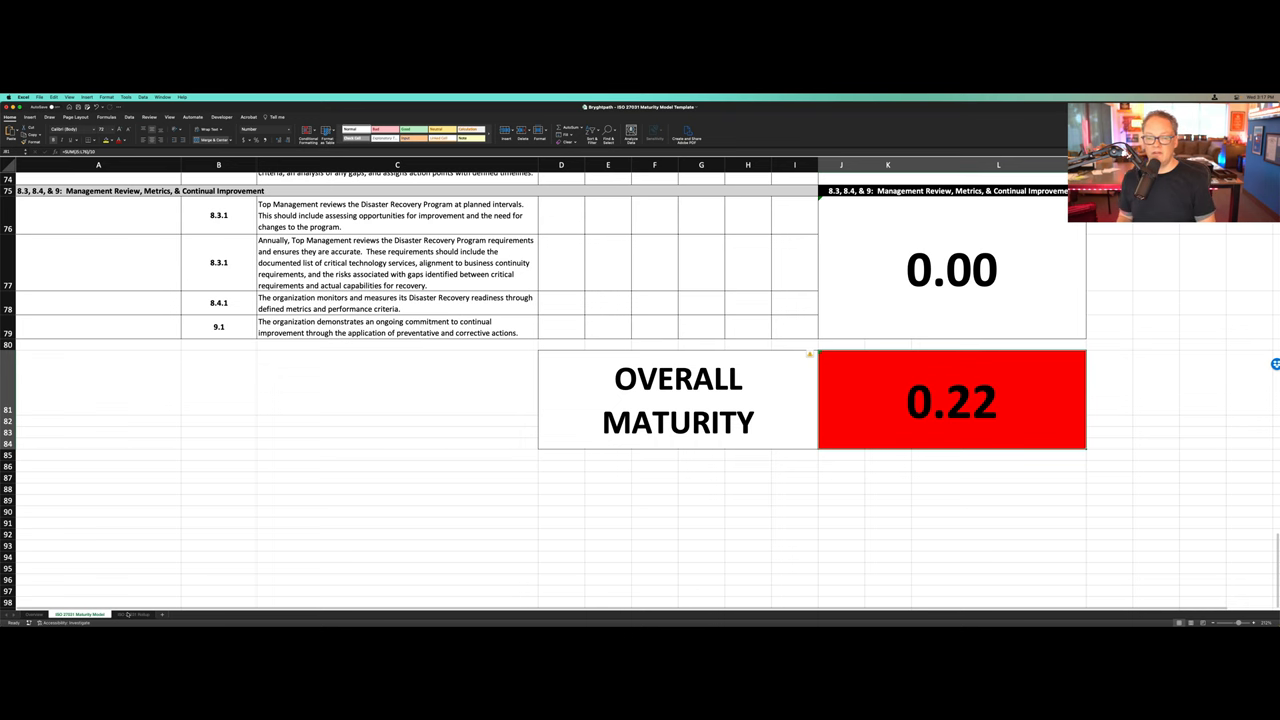
Open the ISO 27031 Rollup sheet showing section 5.0 at 2.17 and overall 0.22.
click(131, 614)
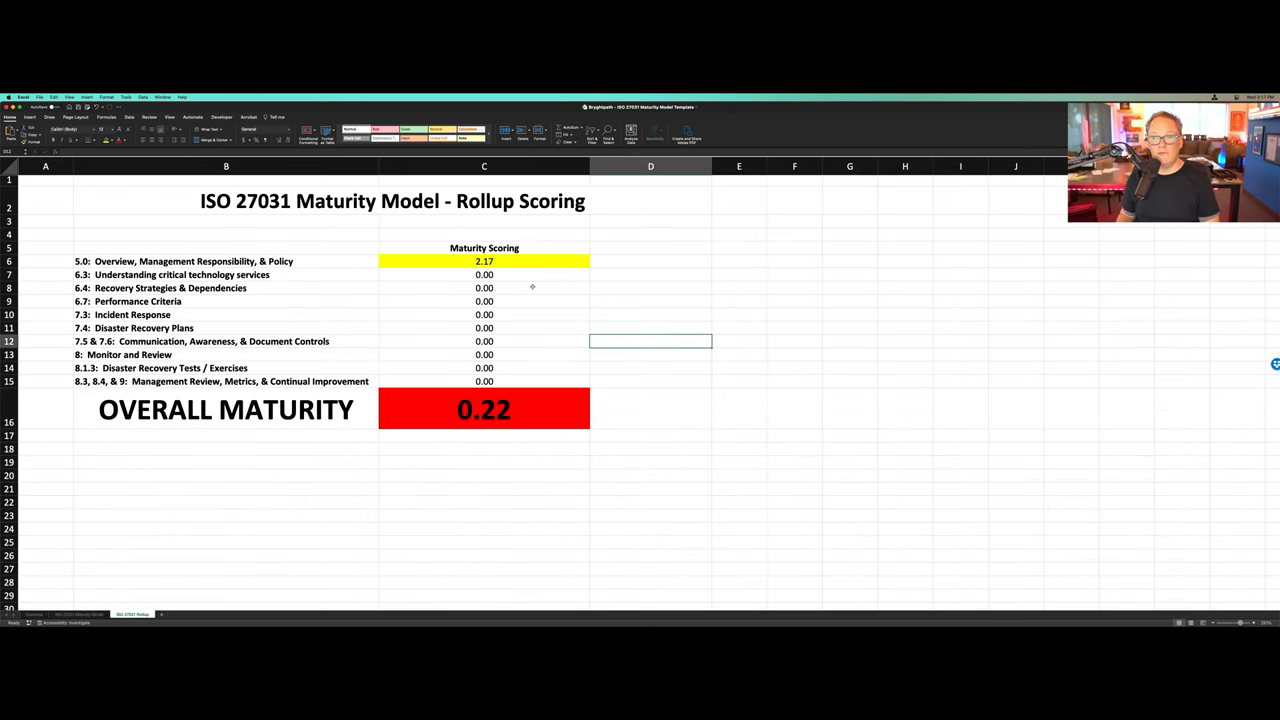
mouse_move(523, 411)
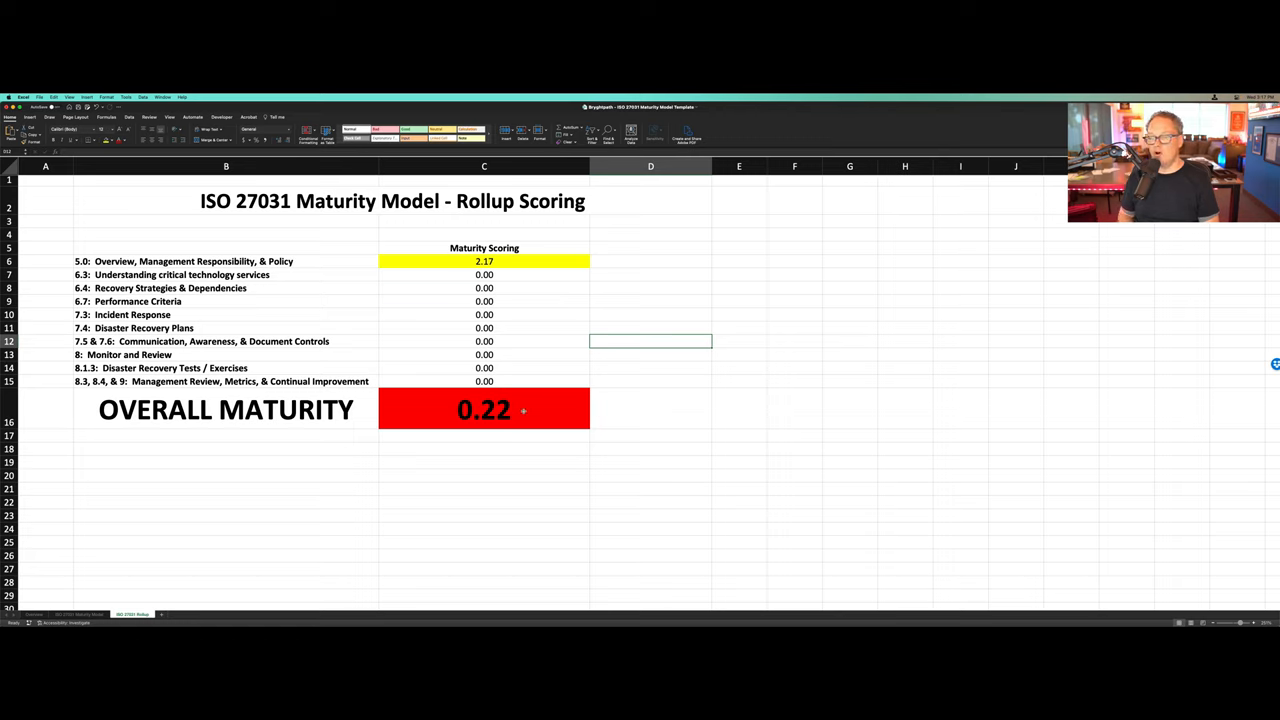